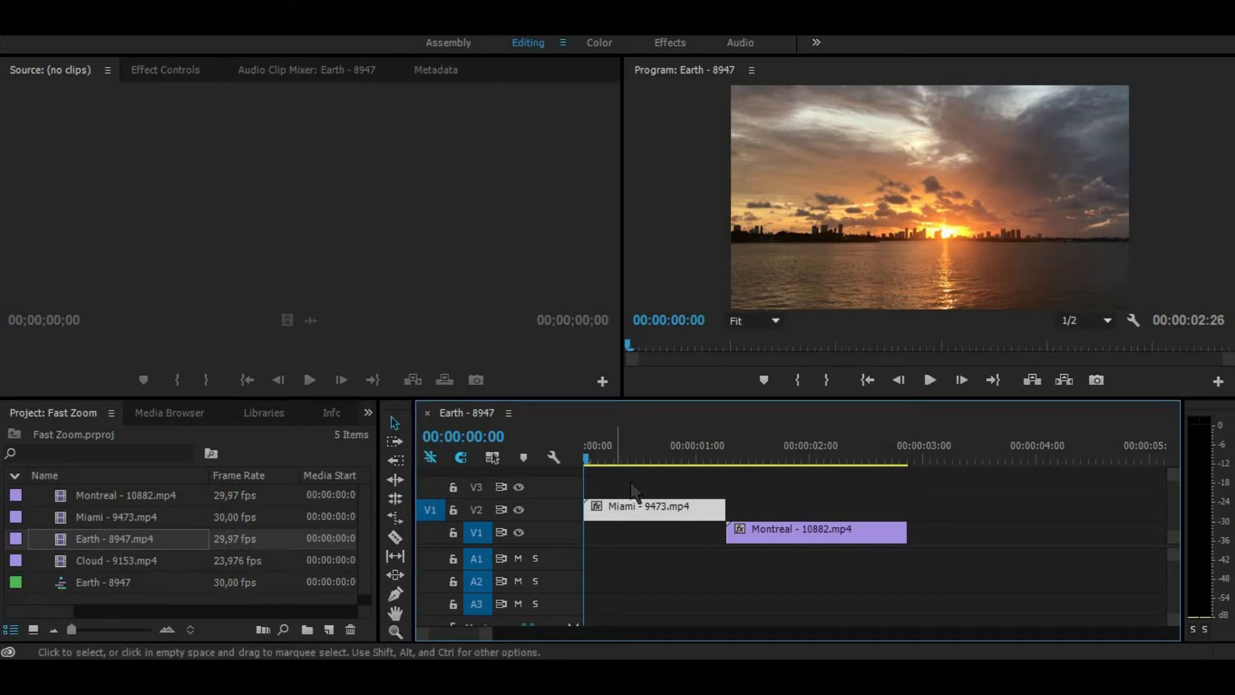
Place the playhead at Miami's end and slide the Montreal clip left to overlap it.
{"action": "left_click", "coordinate": [723, 457]}
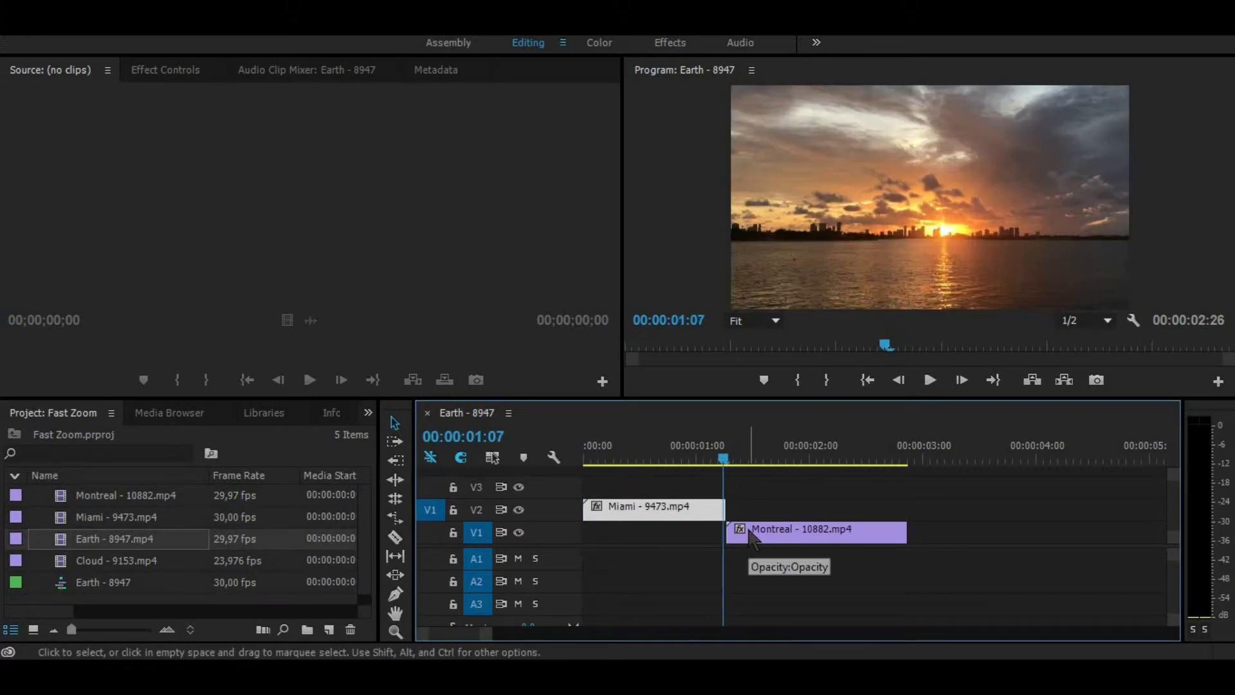
{"action": "left_click", "coordinate": [712, 458]}
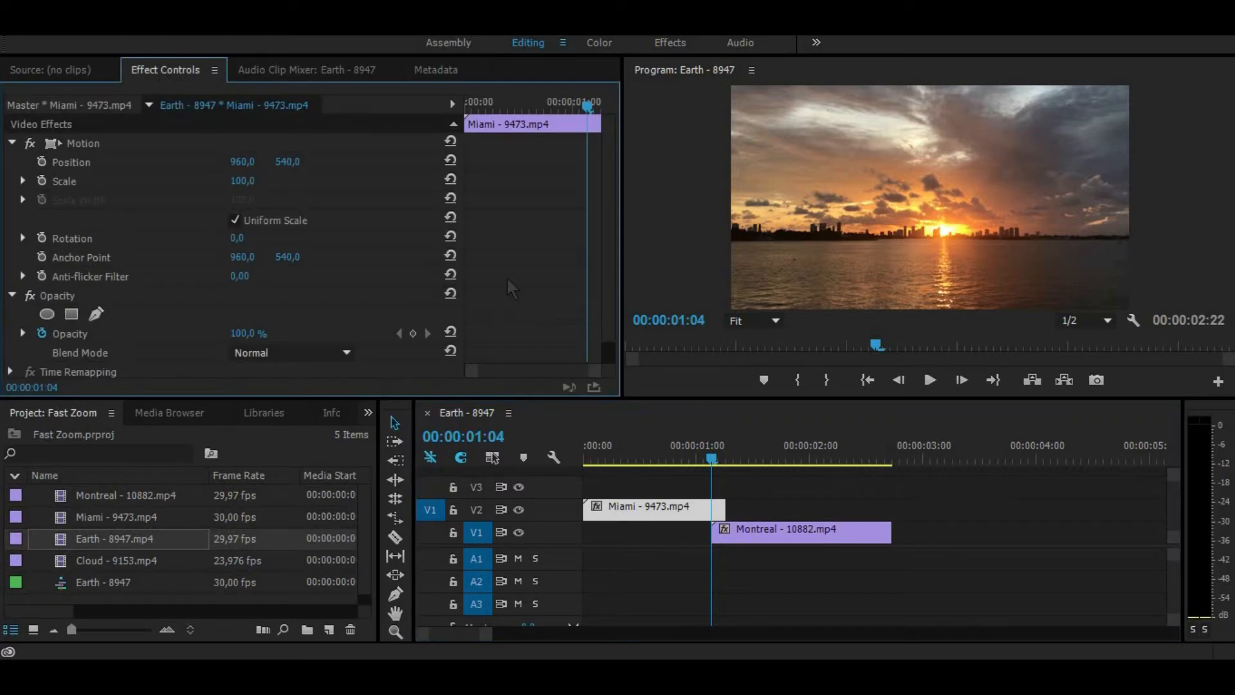
{"action": "mouse_move", "coordinate": [765, 455]}
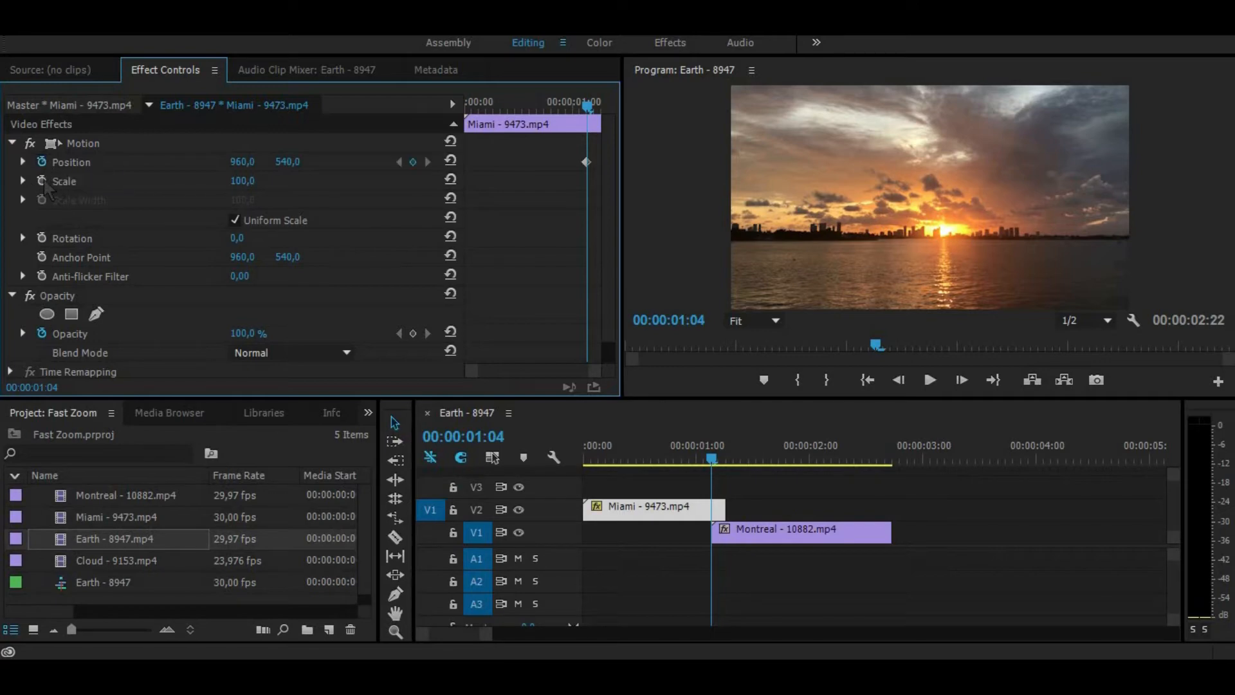
{"action": "mouse_move", "coordinate": [42, 182]}
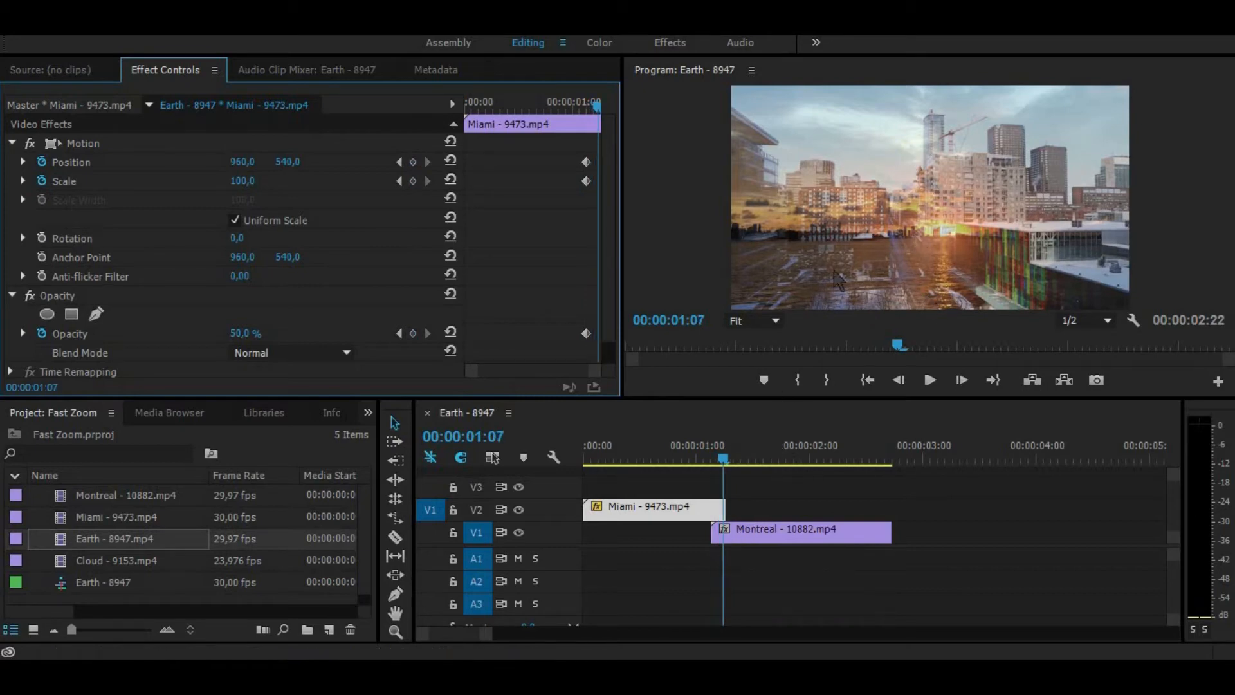
Set the Miami clip's Scale to 200% in Effect Controls, keyframing the zoom.
{"action": "double_click", "coordinate": [242, 181]}
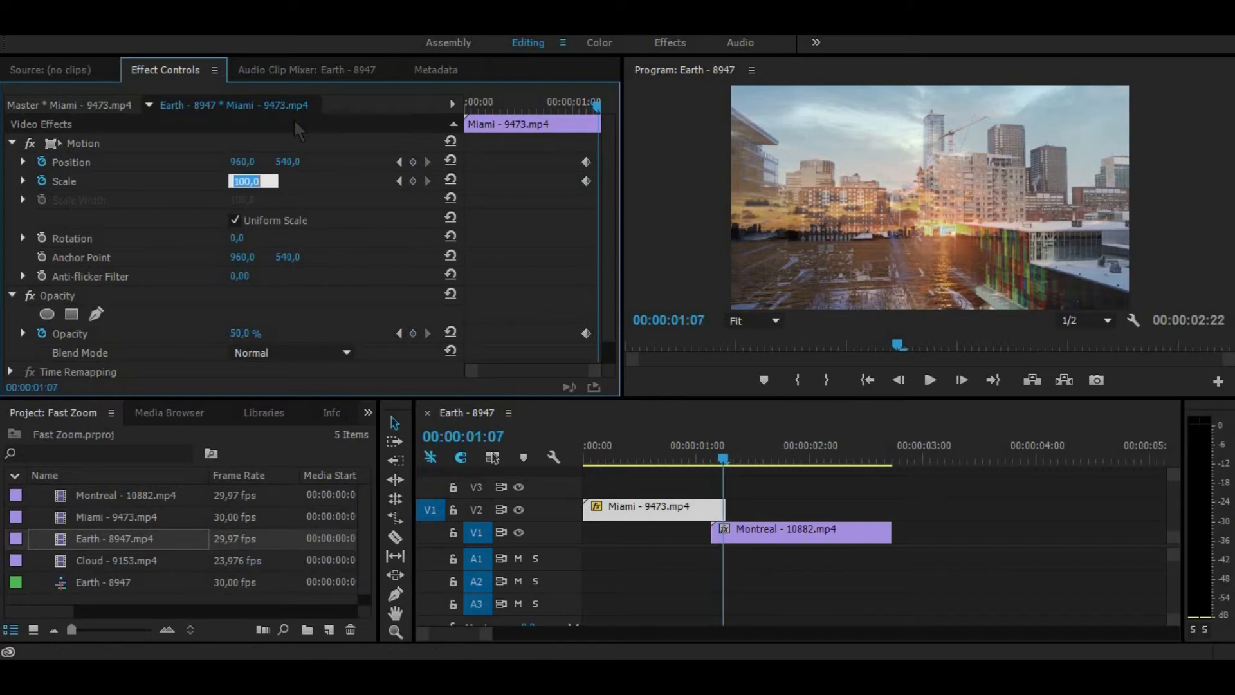
{"action": "type", "text": "200"}
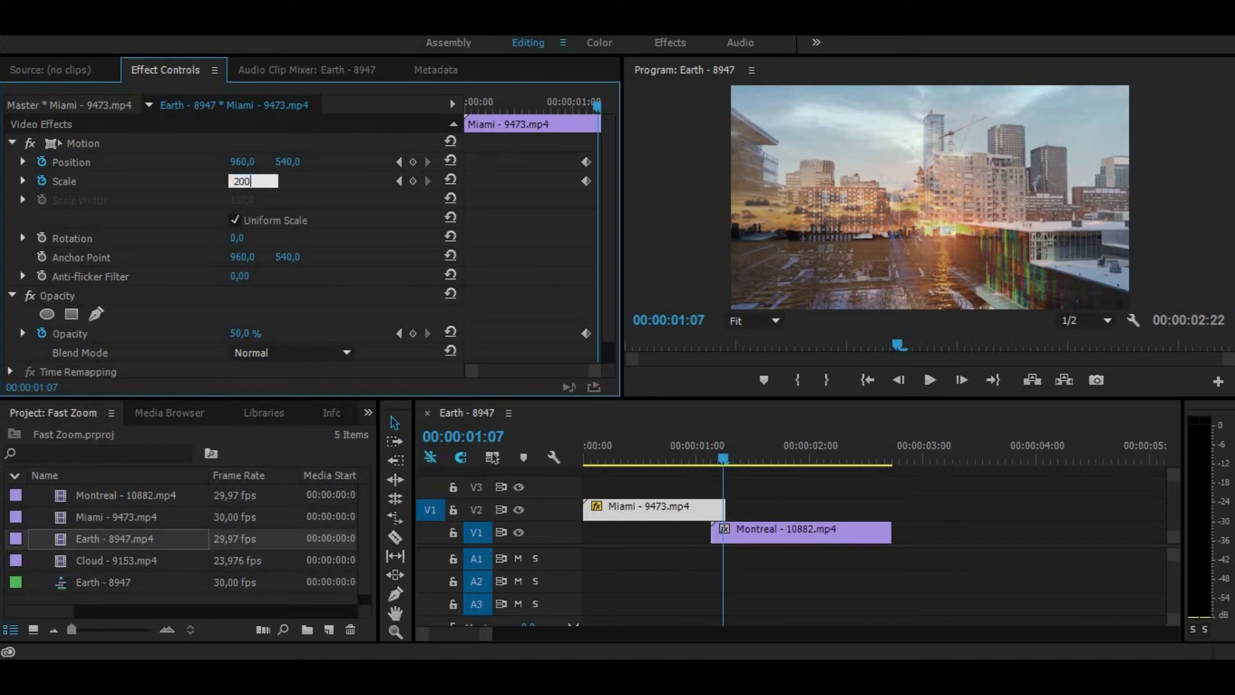
{"action": "key", "text": "Return"}
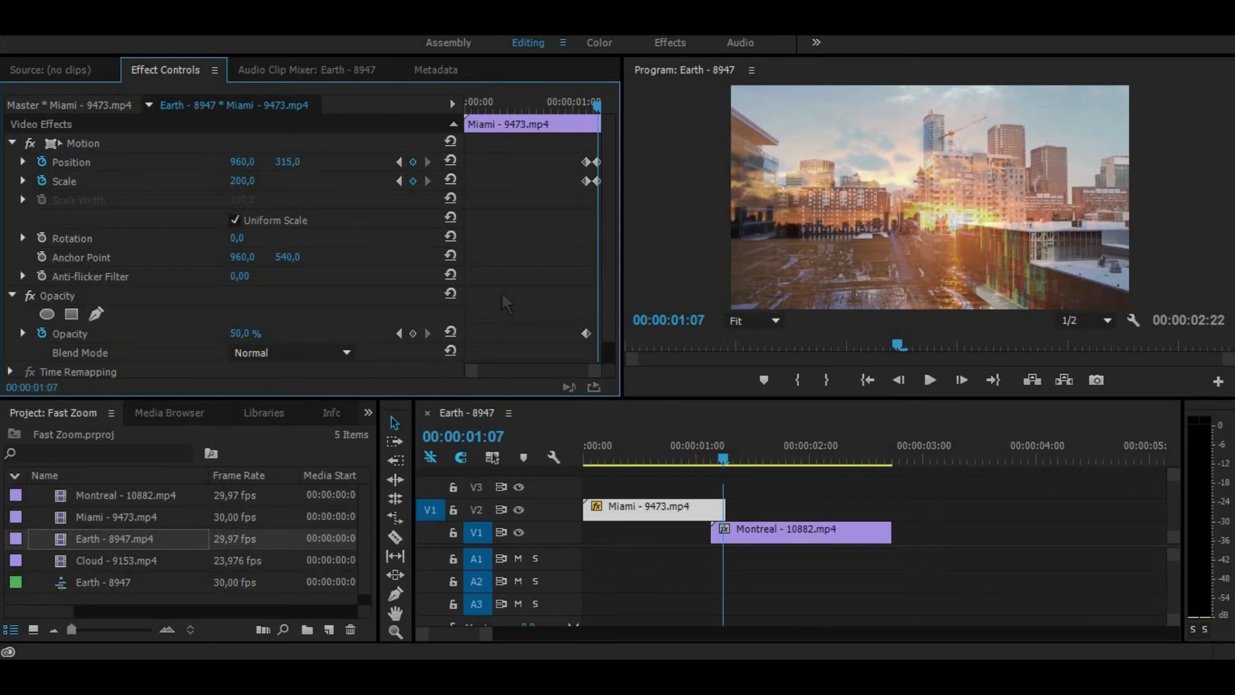
{"action": "mouse_move", "coordinate": [495, 276]}
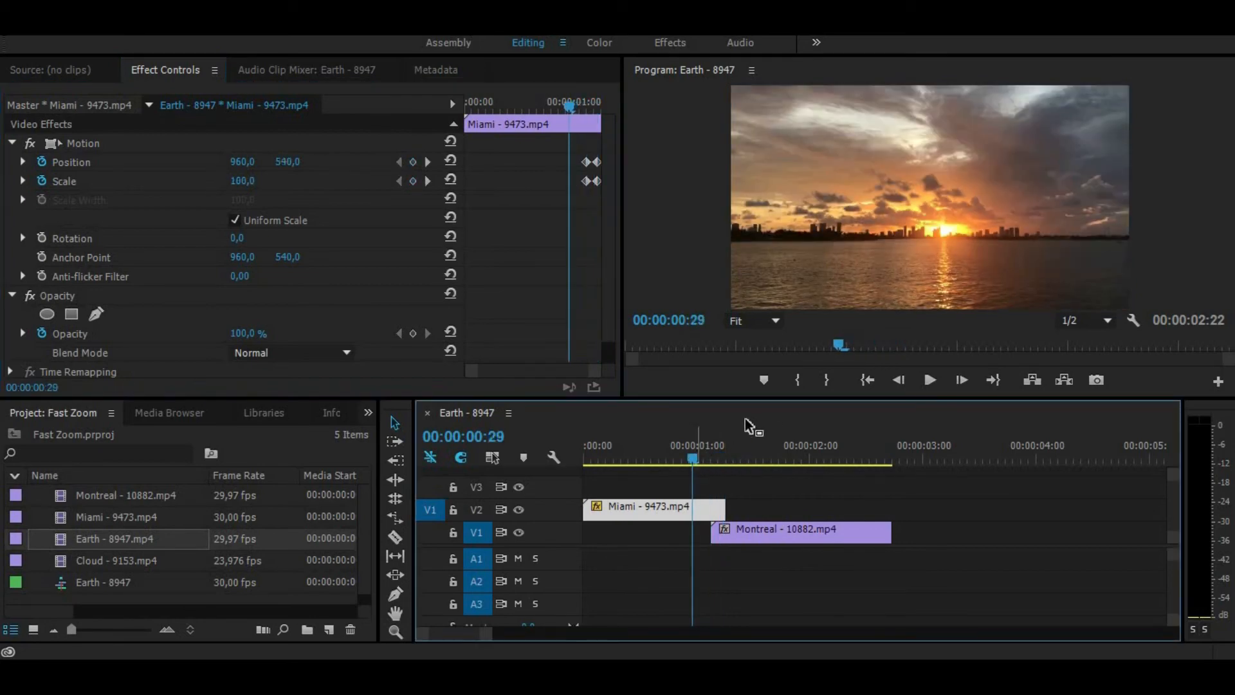
{"action": "left_click", "coordinate": [929, 379]}
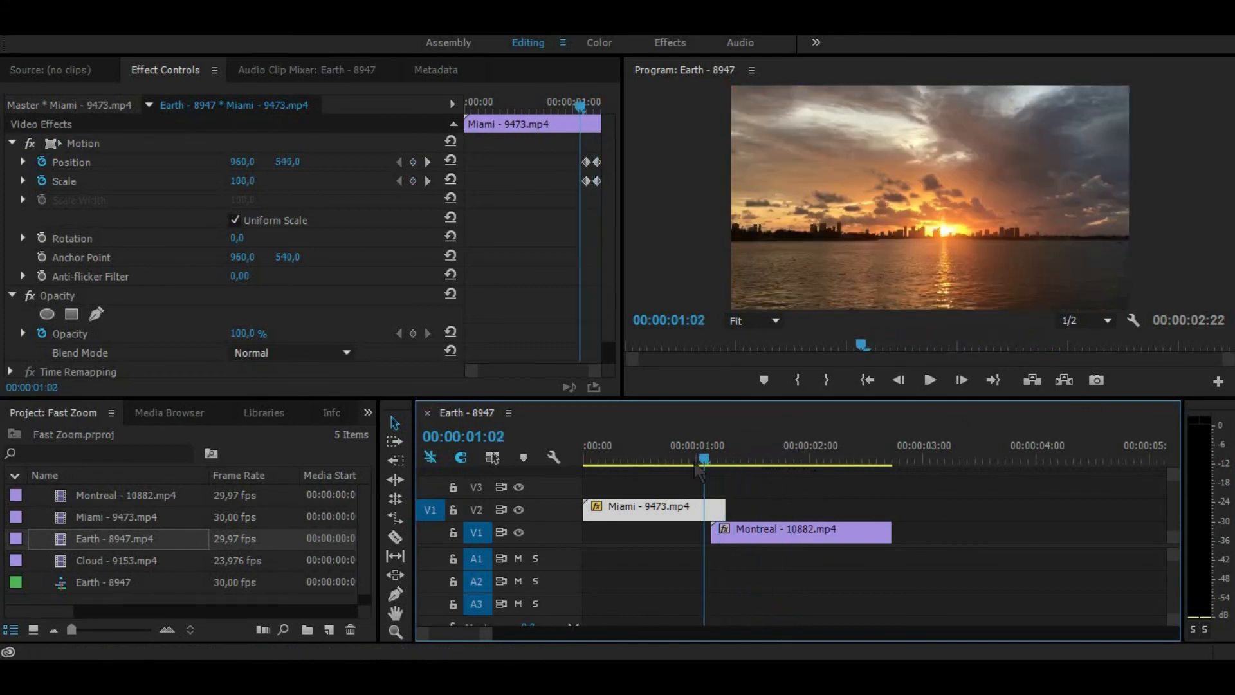
{"action": "left_click", "coordinate": [928, 379]}
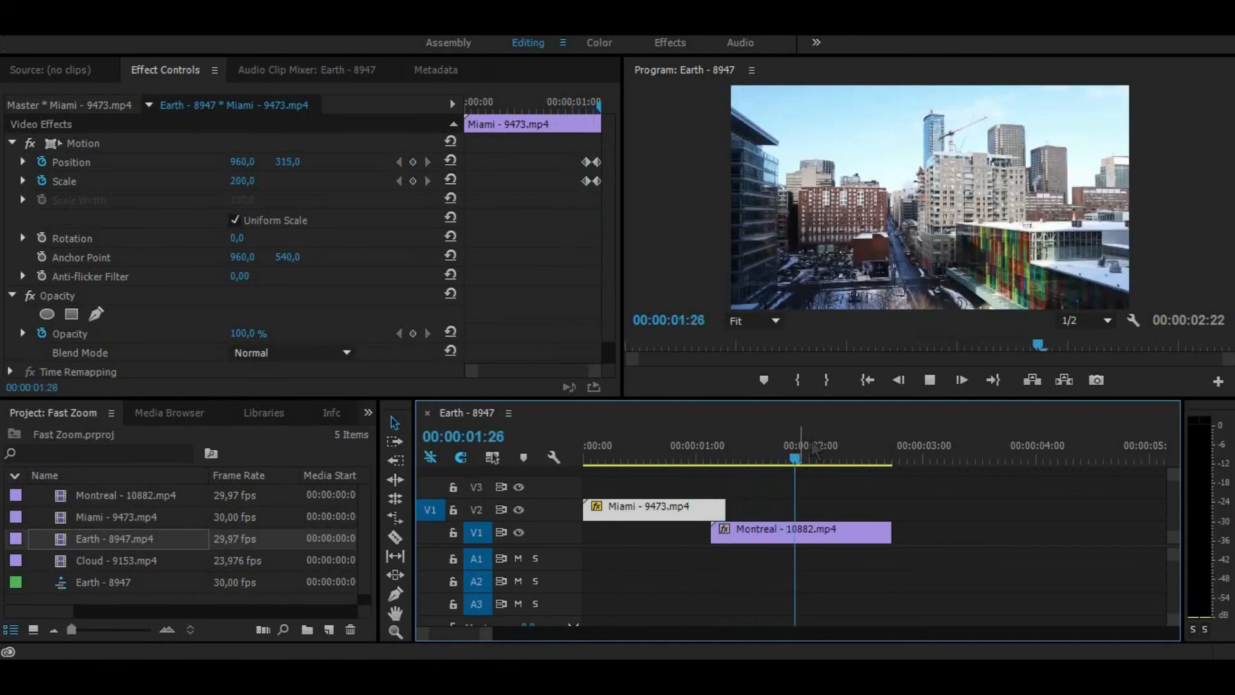
{"action": "left_click", "coordinate": [667, 445]}
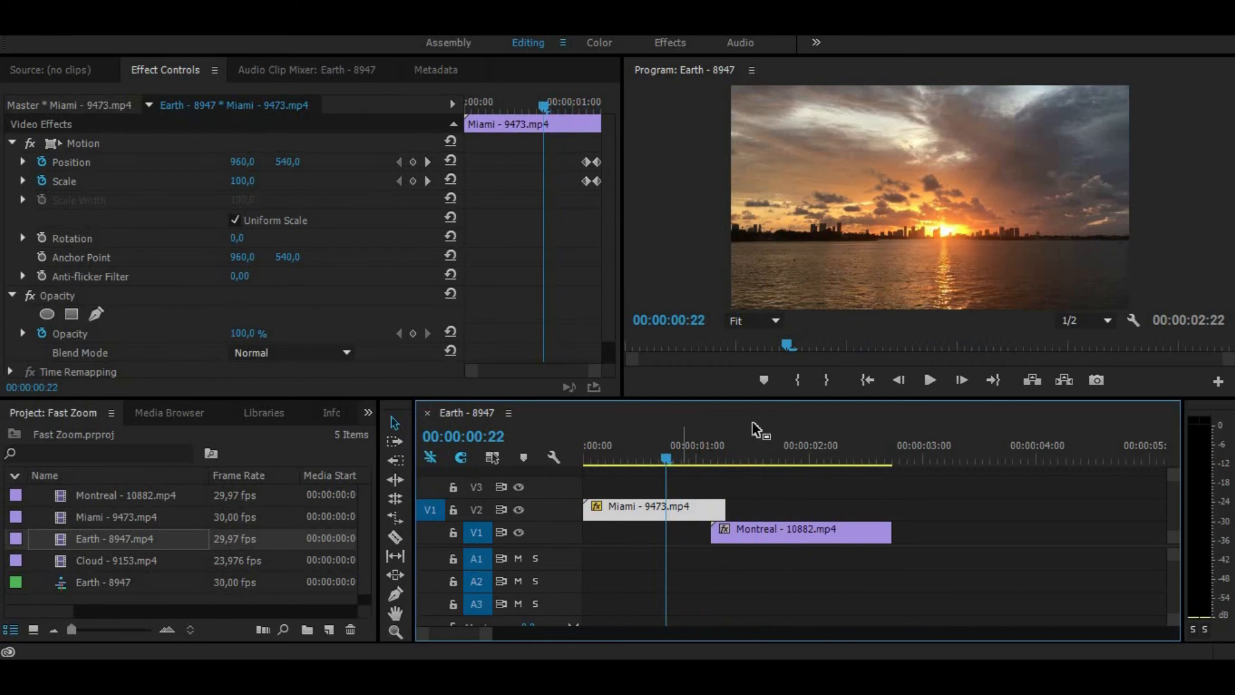
{"action": "left_click", "coordinate": [758, 458]}
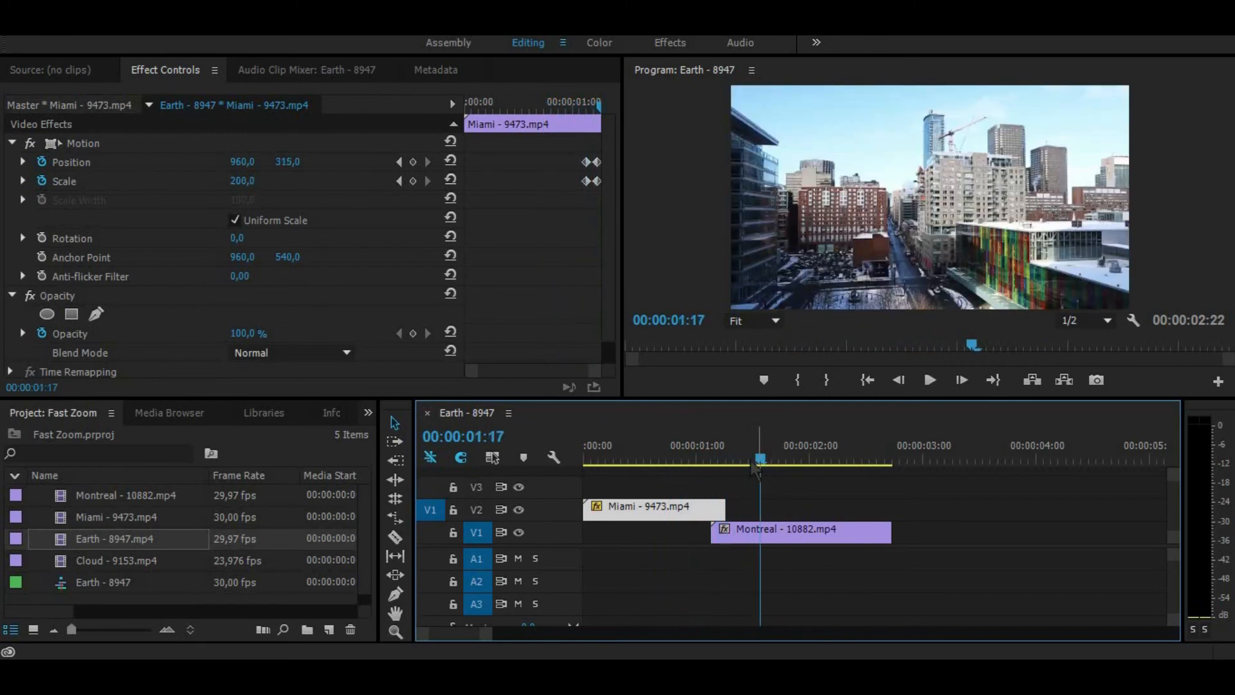